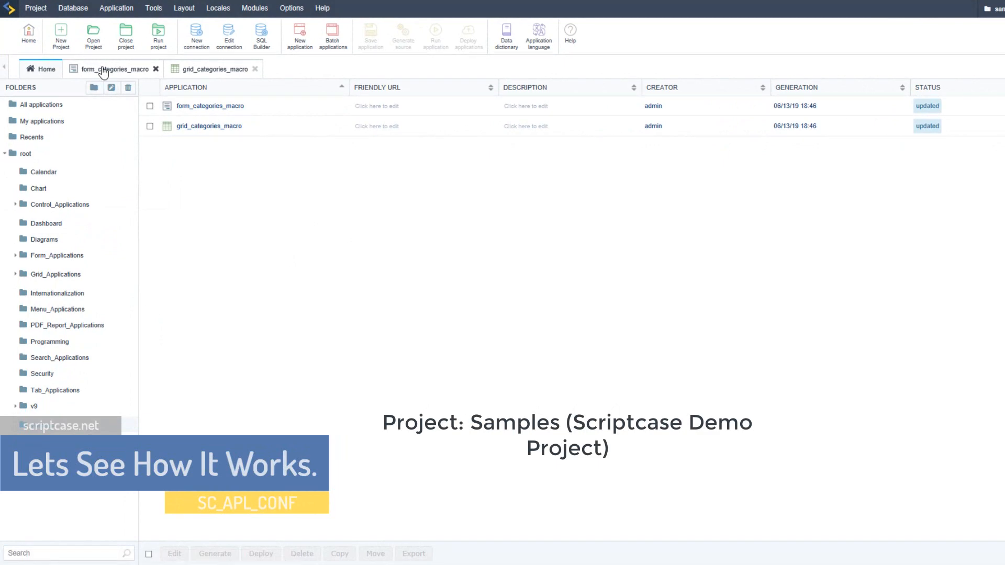
Show form_categories_macro's settings with its Events node expanded in the tree.
left_click(114, 69)
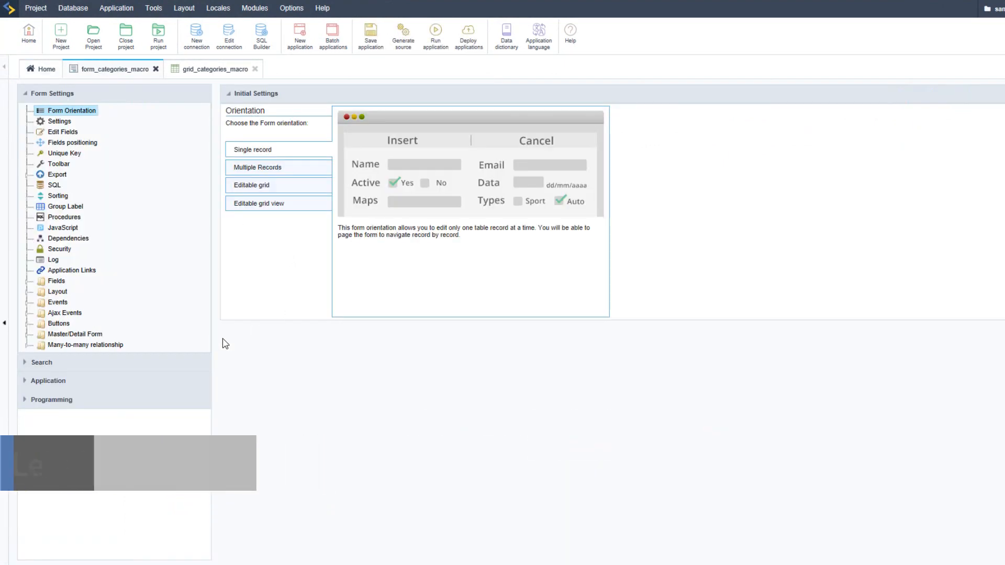
left_click(31, 302)
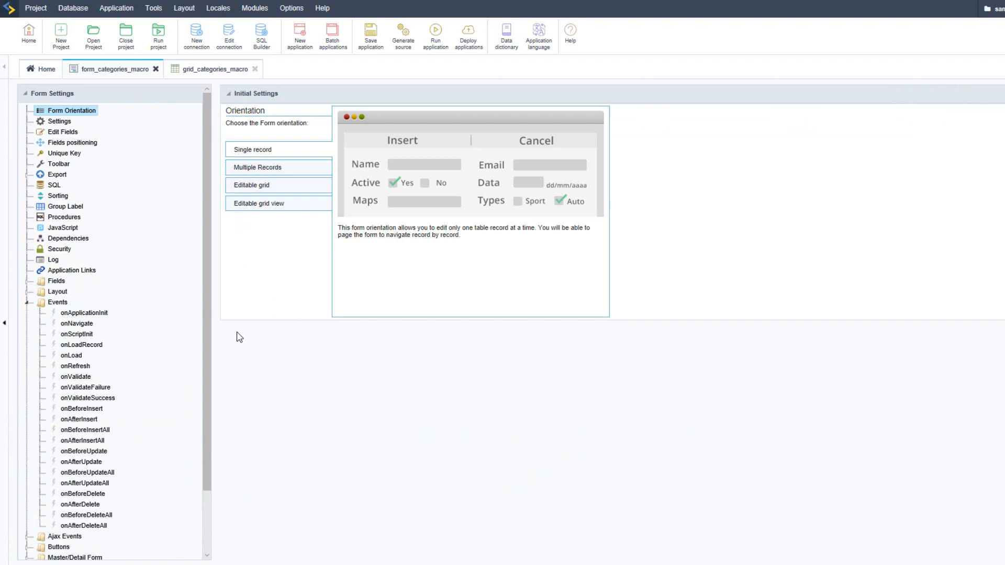
mouse_move(460, 103)
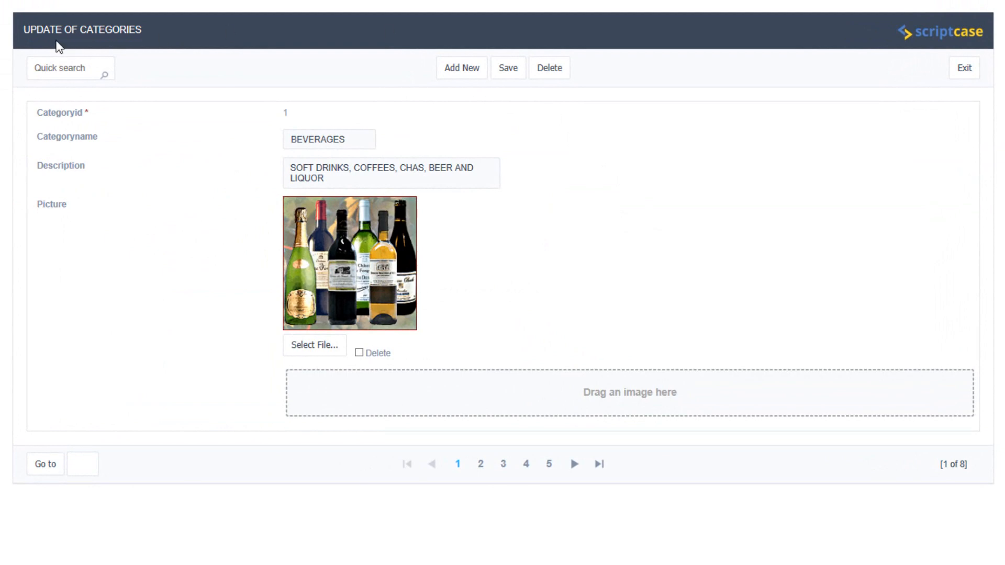
mouse_move(220, 116)
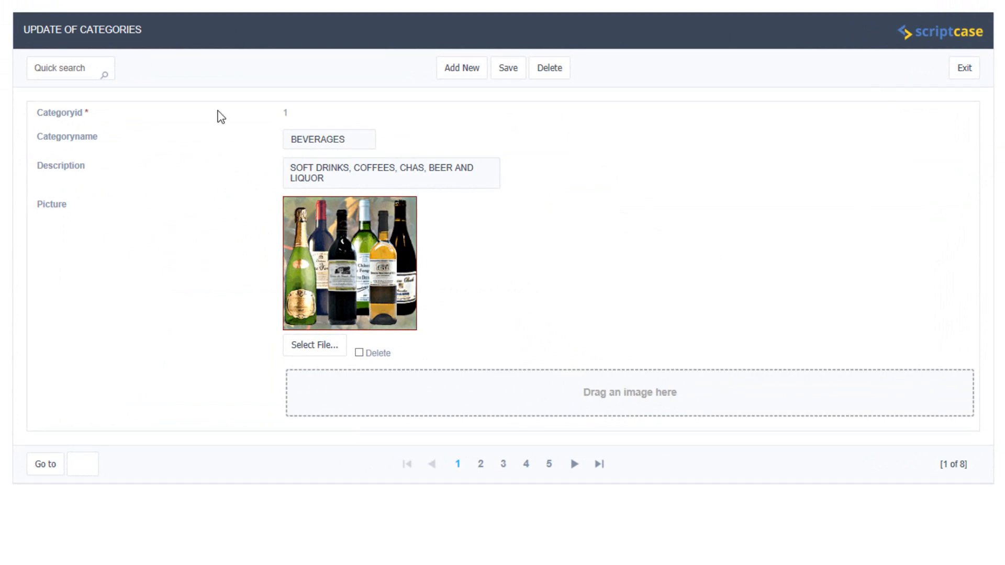
mouse_move(684, 408)
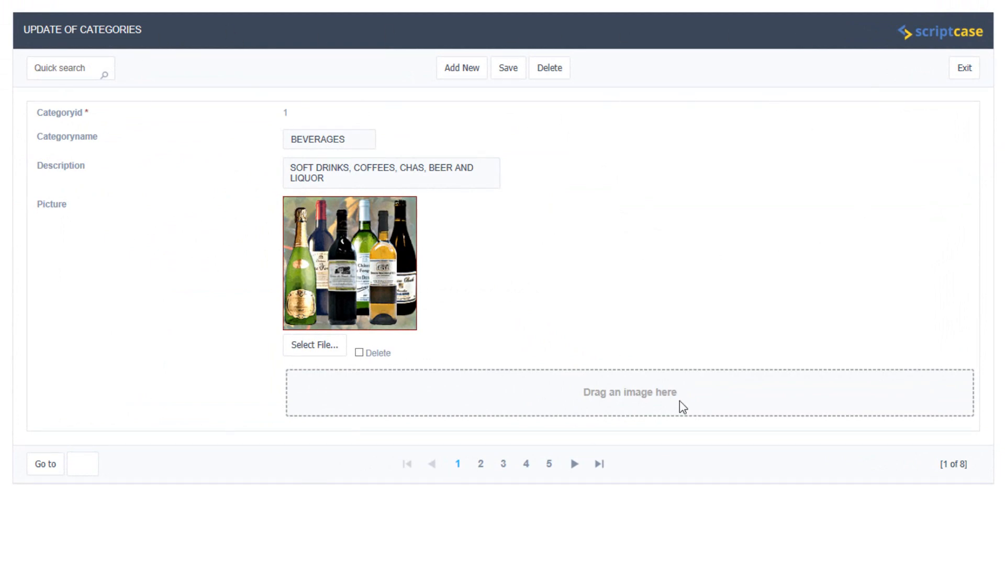
mouse_move(111, 438)
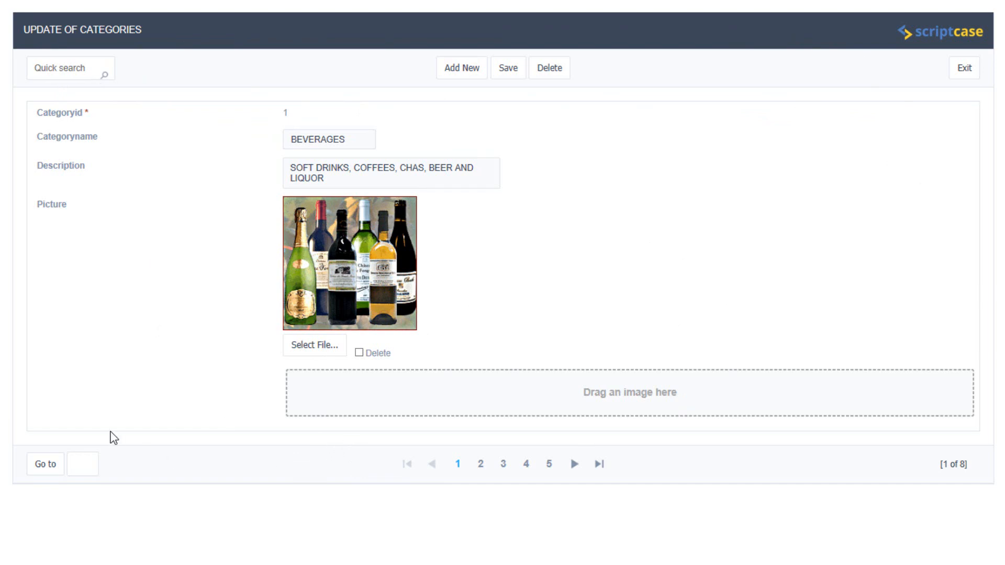
mouse_move(549, 171)
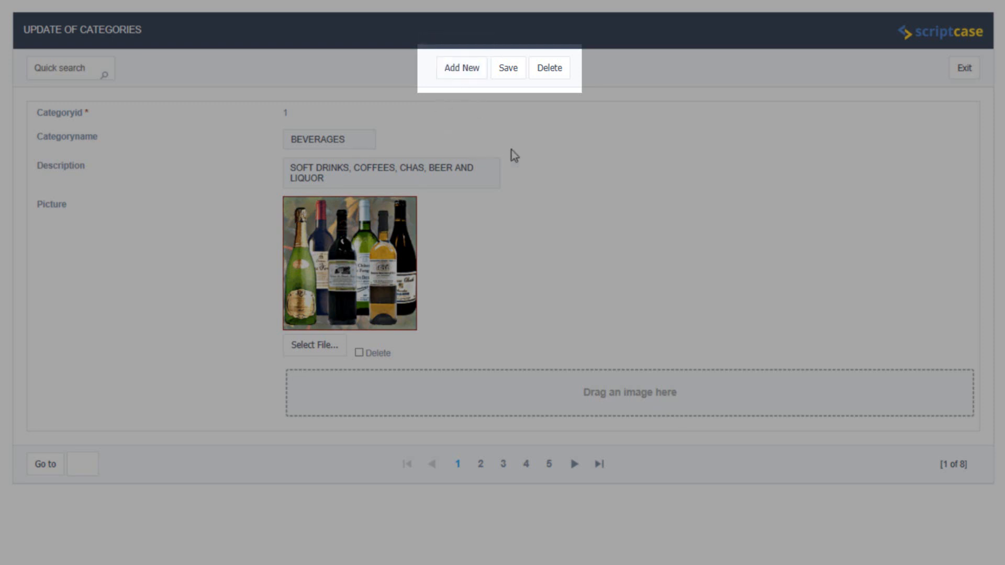
mouse_move(590, 112)
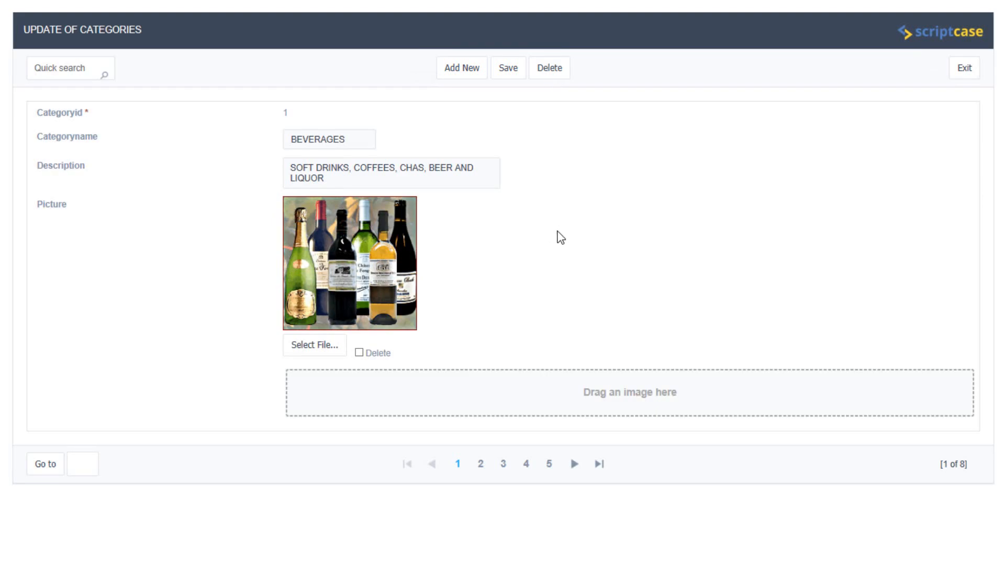
mouse_move(569, 330)
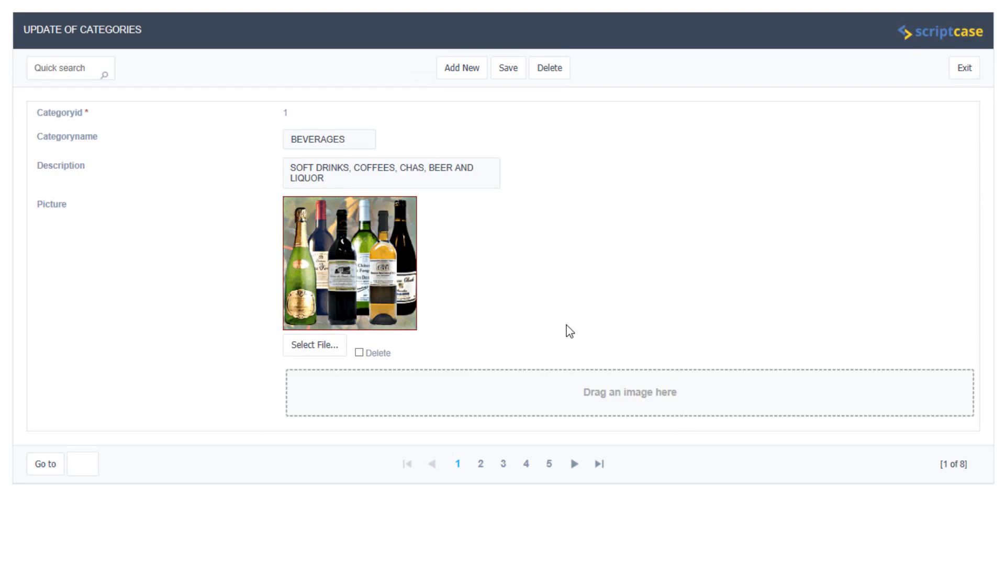
mouse_move(586, 291)
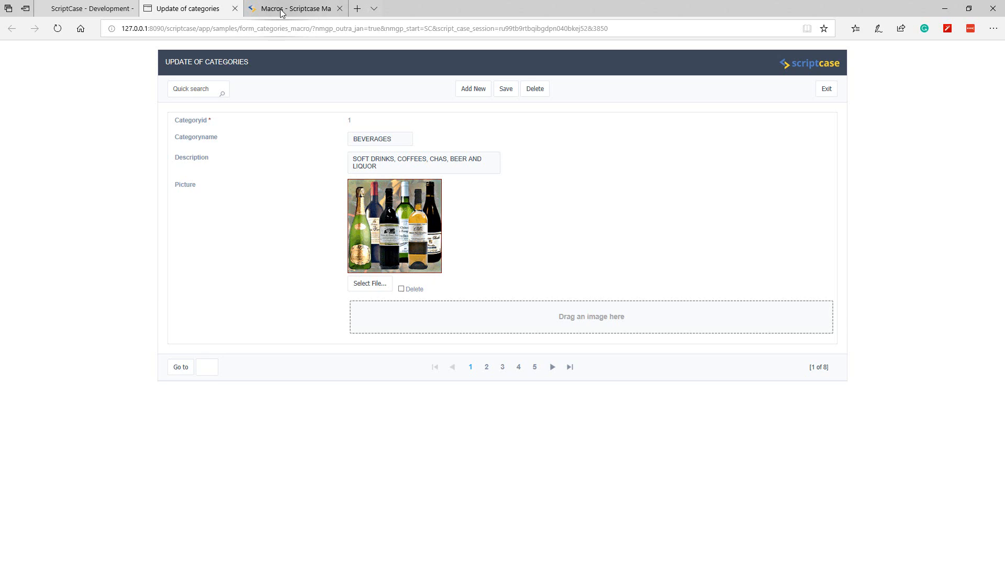
Switch from the running categories form back to the Scriptcase editor tab.
left_click(294, 8)
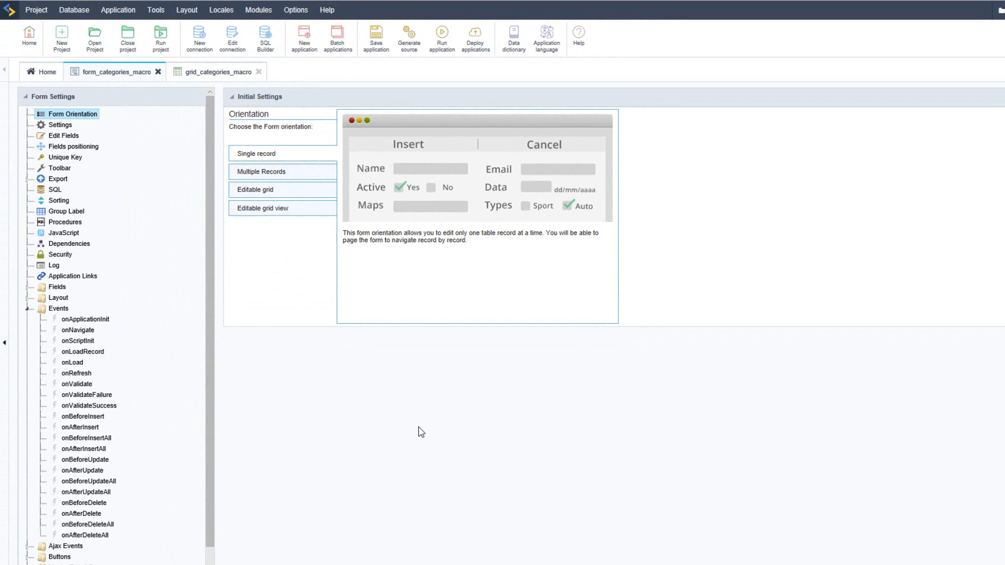
Enter sc_apl_conf property and value notes as comments in the form's onApplicationInit code.
left_click(85, 319)
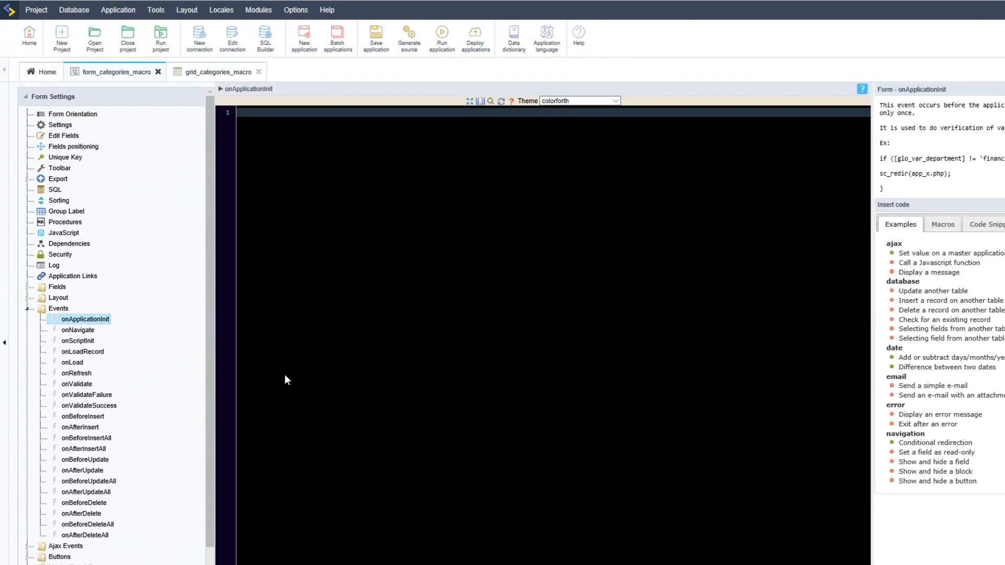
left_click(86, 319)
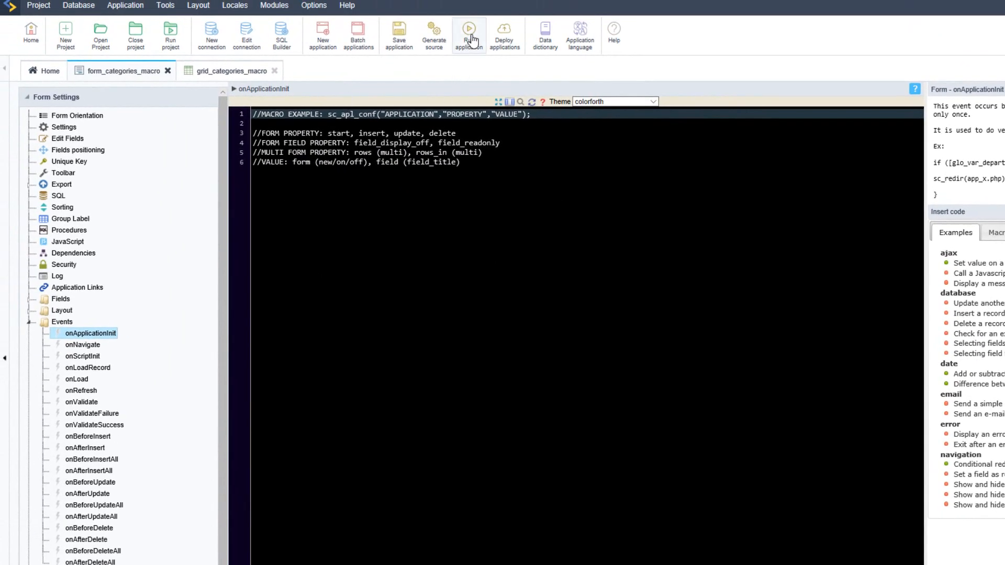
left_click(469, 34)
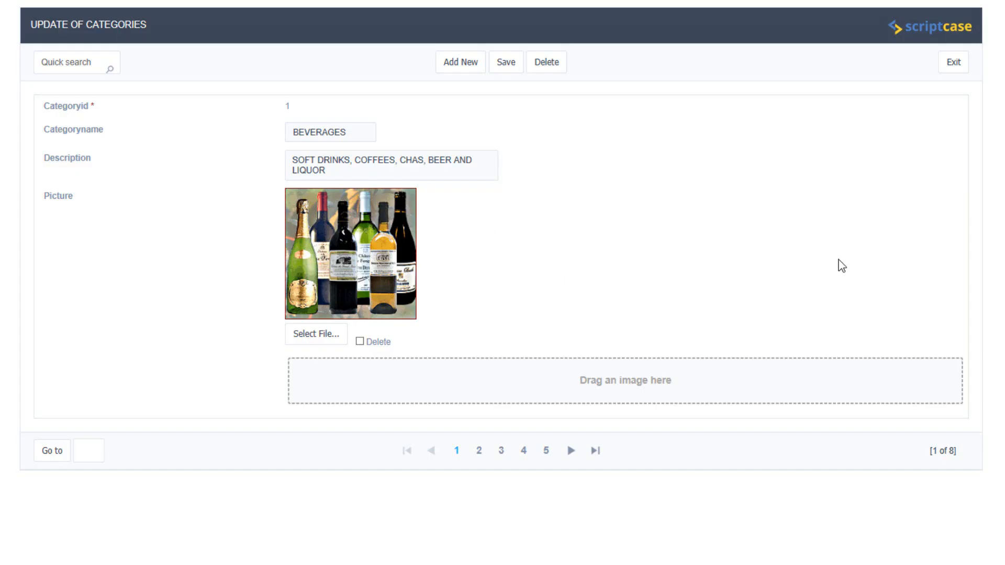
mouse_move(647, 303)
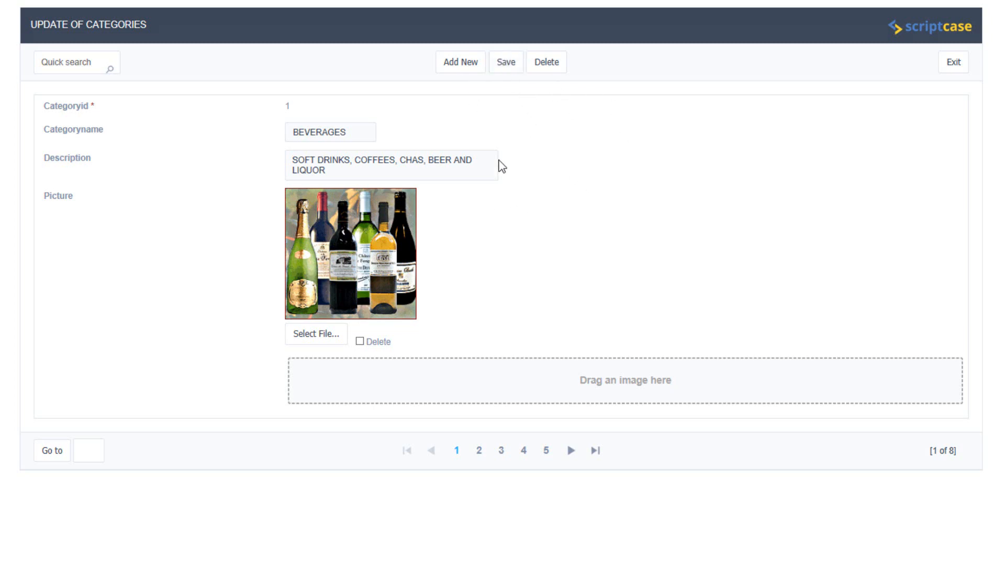
mouse_move(546, 63)
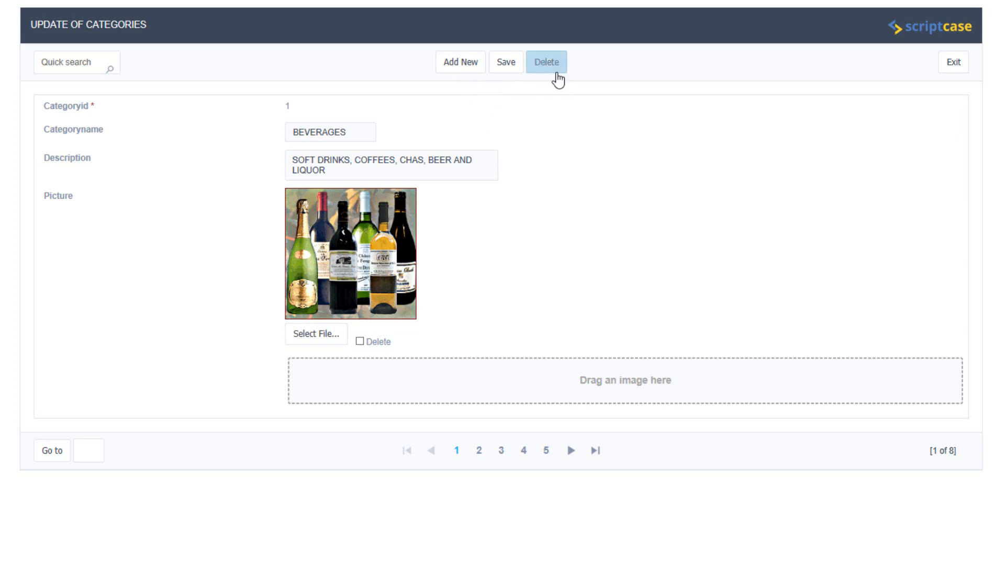
mouse_move(217, 407)
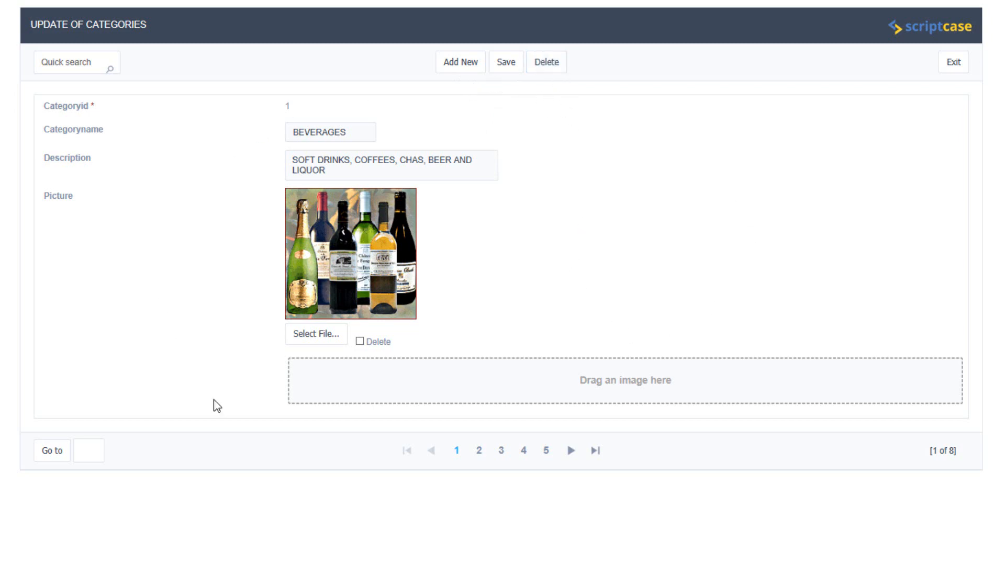
mouse_move(227, 374)
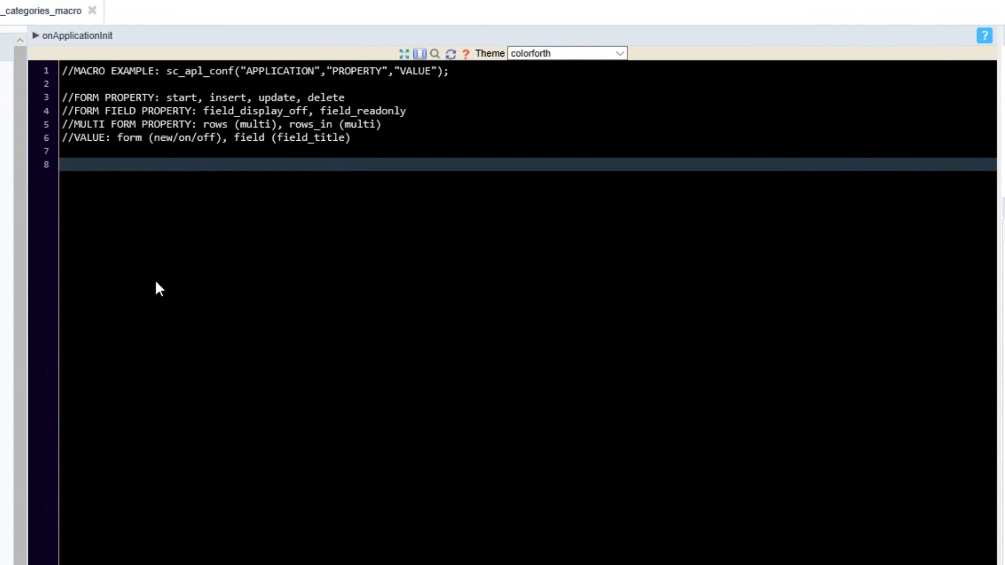
Add commented sc_apl_conf lines turning off update and delete buttons for form_categories_macro.
type("//Scriptcase Macro To Manipulate Form Buttons - Remove Add New button")
type("sc_apl_conf(\"form_categories_macro\", \"insert\", \"off\");")
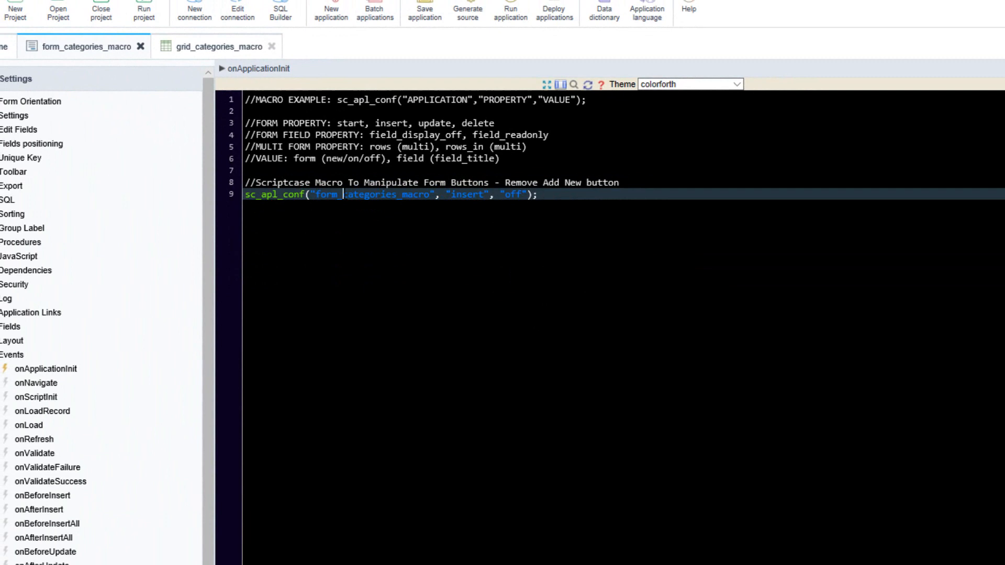
double_click(372, 194)
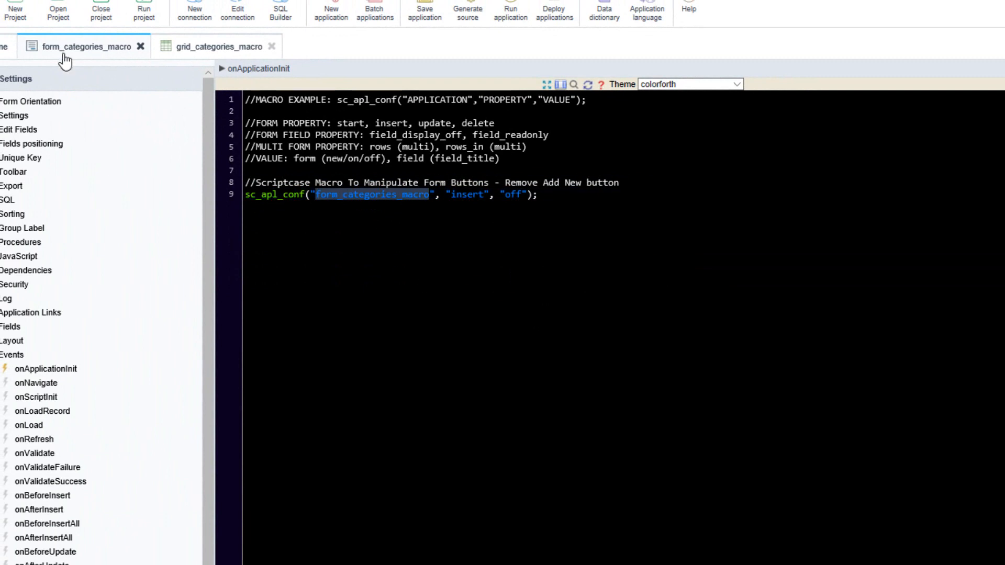
mouse_move(367, 295)
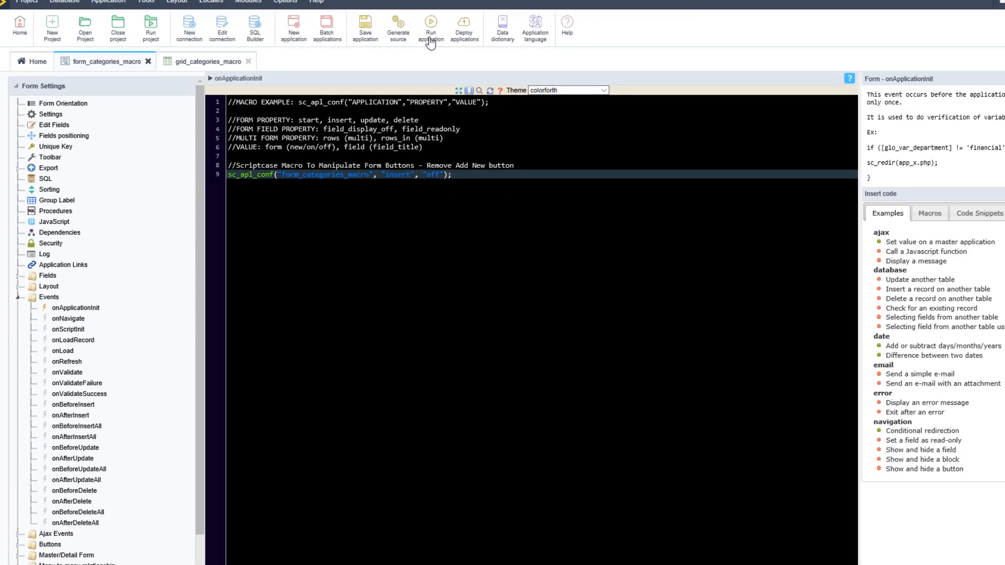
left_click(430, 27)
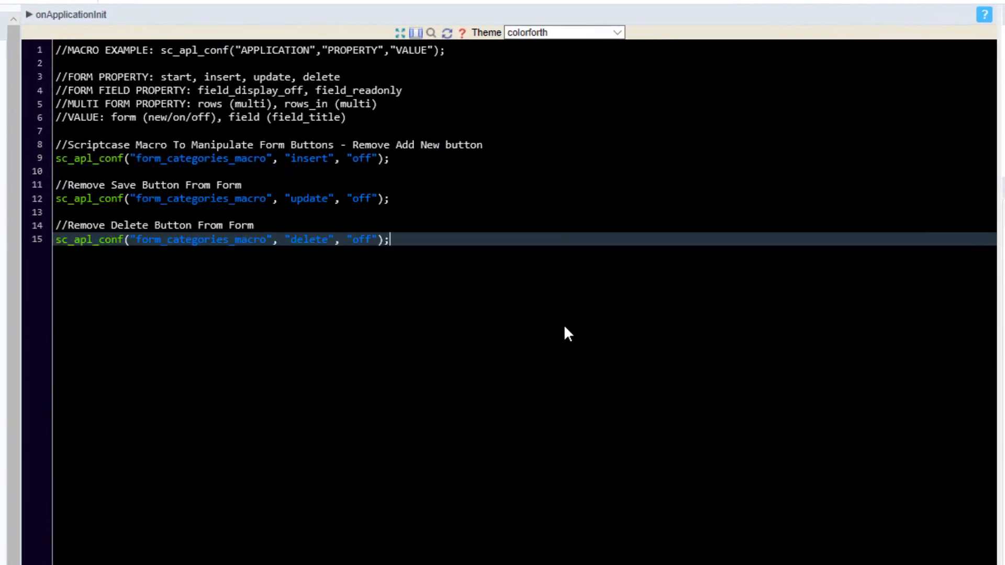
mouse_move(455, 269)
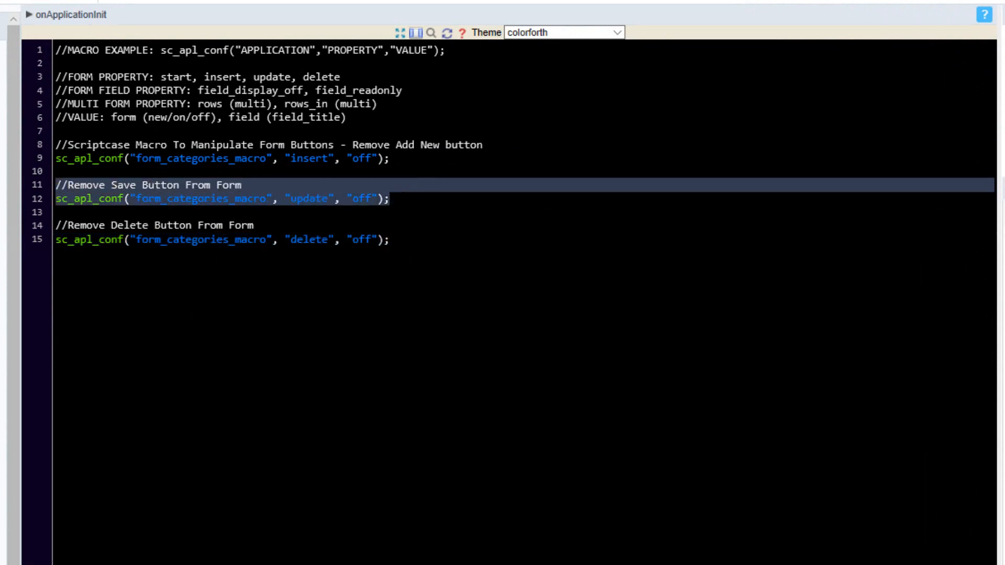
Insert a blank line after the three button-disabling sc_apl_conf calls.
left_click(128, 225)
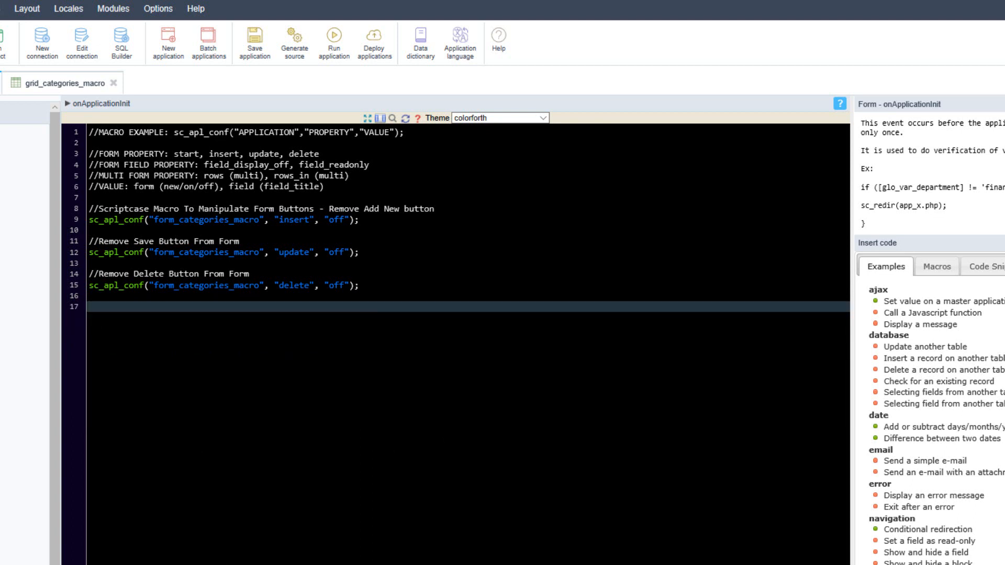
Add a commented sc_apl_conf("form_categories_macro","start","new") line to open the form in insert state.
type("//Start Form In NEW Insert State")
type("sc_apl_conf(\"form_categories_macro\", \"start\", \"new\");")
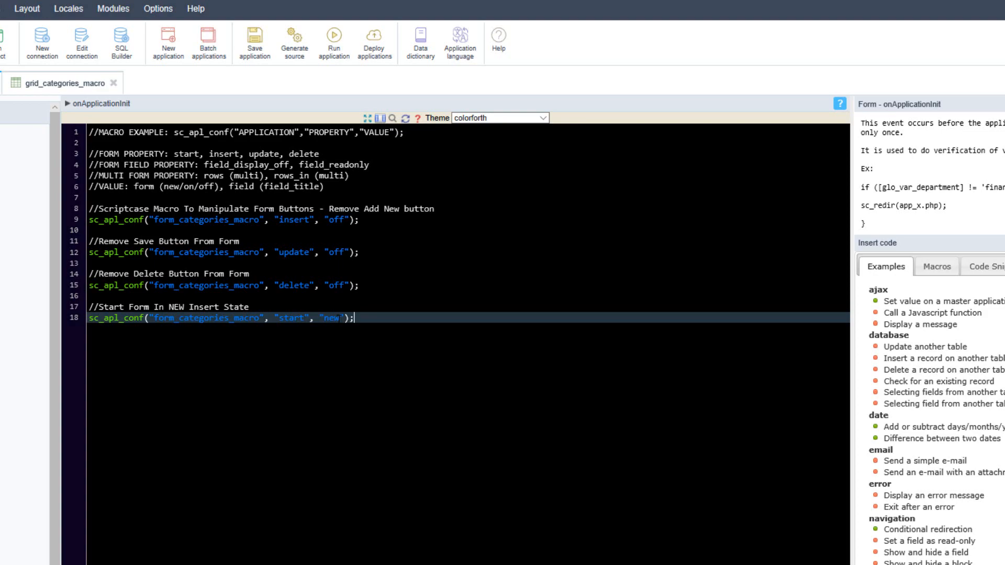
left_click(333, 42)
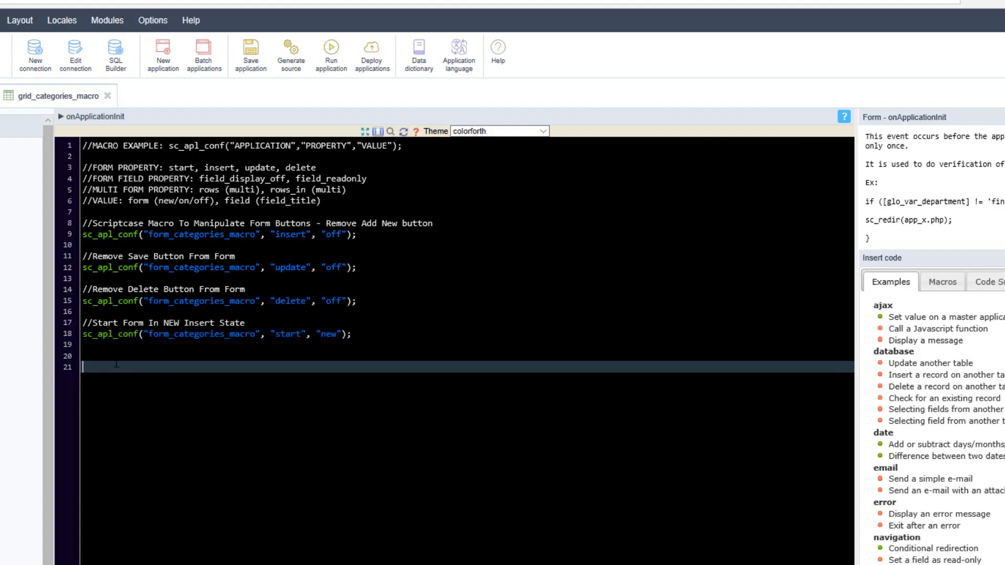
Add an if ({x} == "x") example resetting the form to new, then move to grid_categories_macro.
type("//Example With IF = X Then Reset Application To New")
type("if ({x} == \"x\")")
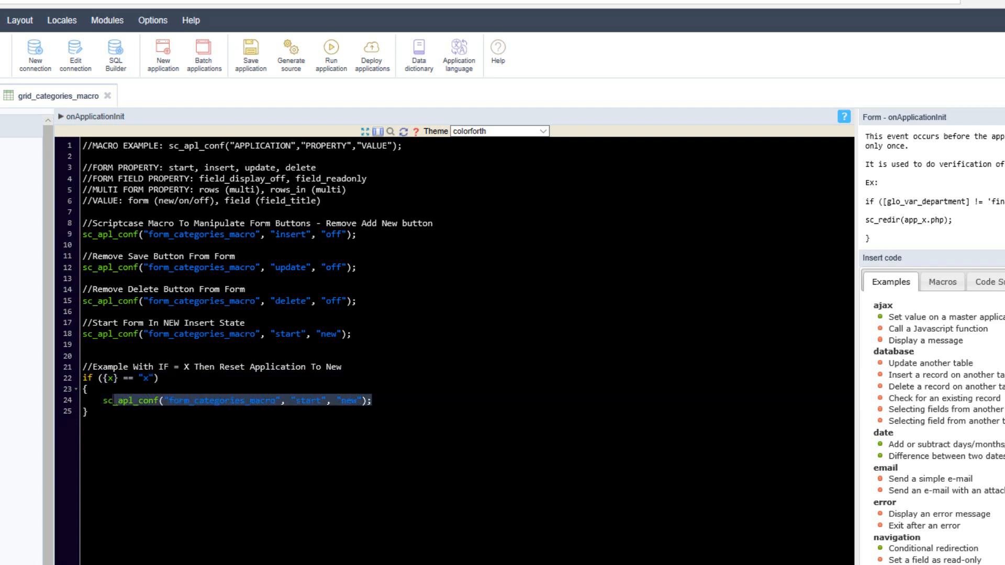
left_click(112, 378)
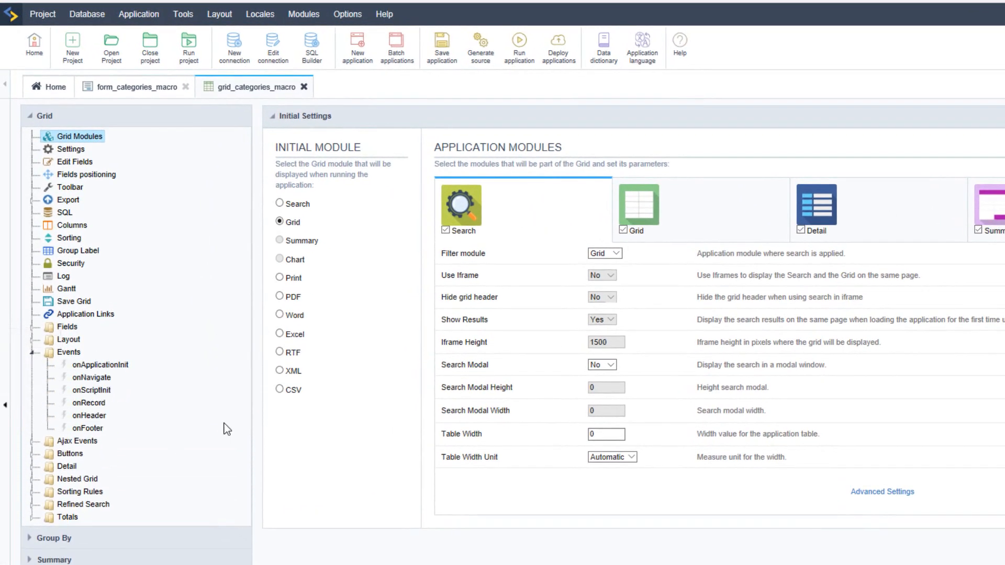
Paste a commented sc_apl_conf("grid_categories_macro","rows","1") line into the grid's onApplicationInit event.
left_click(92, 377)
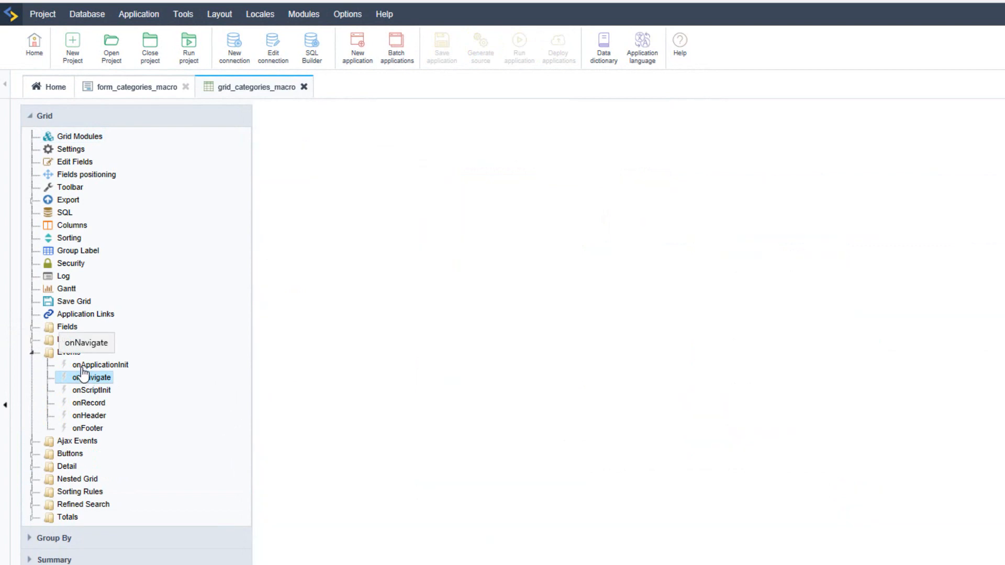
left_click(101, 365)
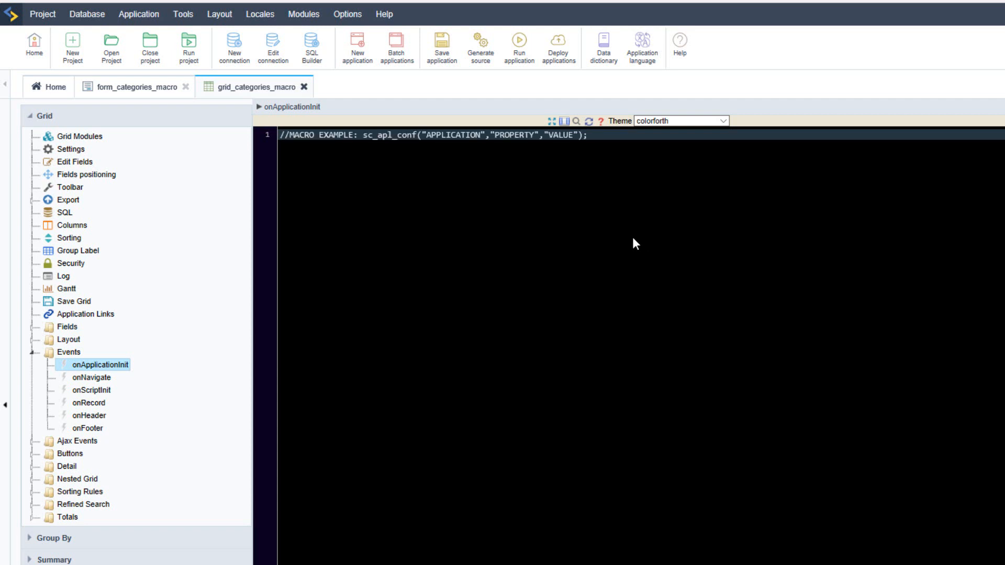
key("enter")
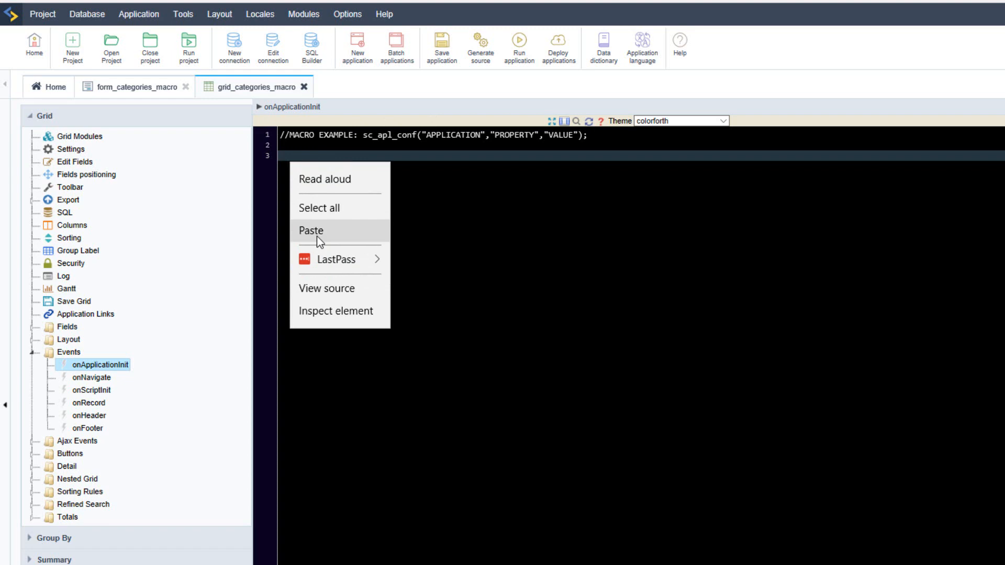
left_click(311, 231)
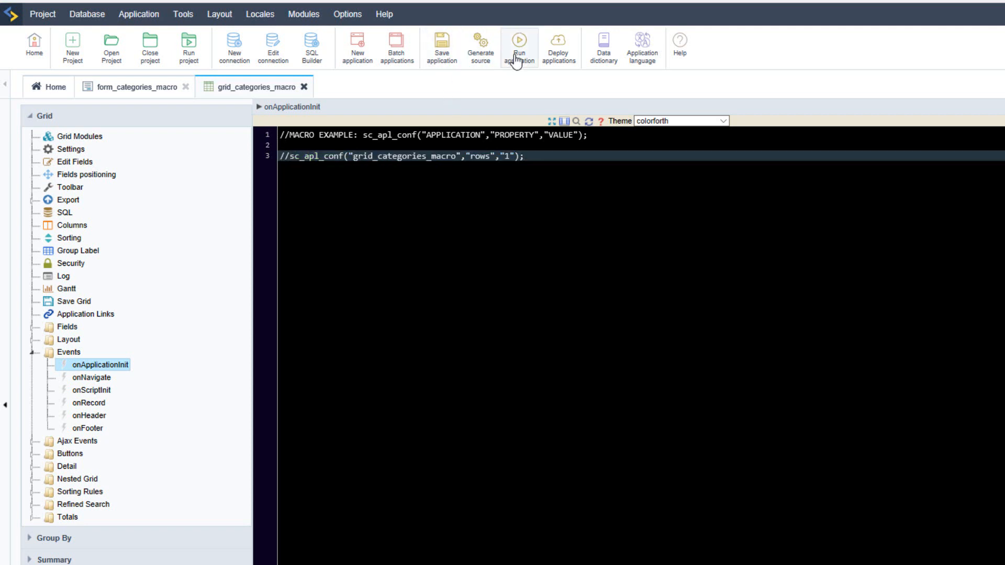
Test-run the grid, then uncomment the sc_apl_conf rows-to-1 line so it is active.
left_click(520, 47)
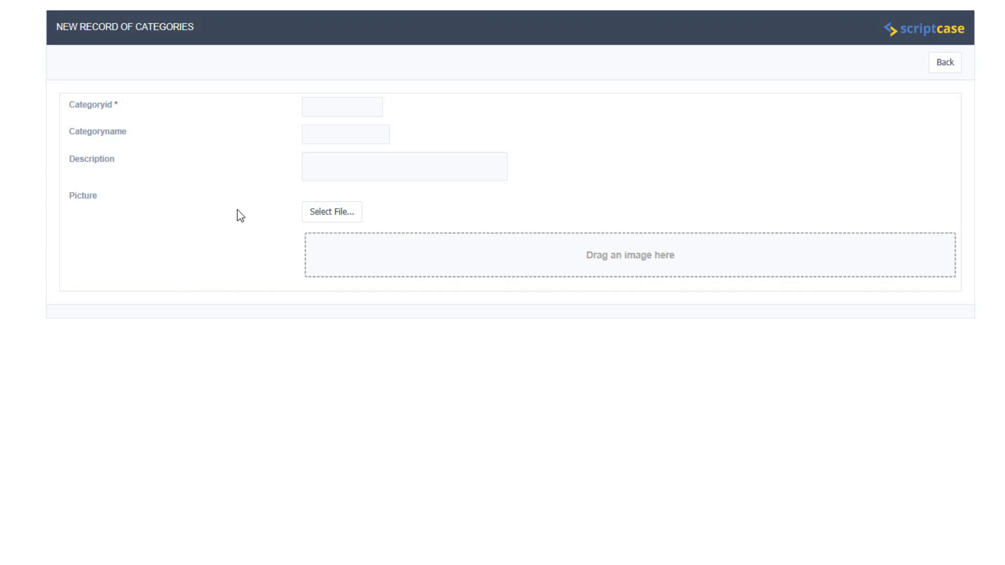
left_click(945, 63)
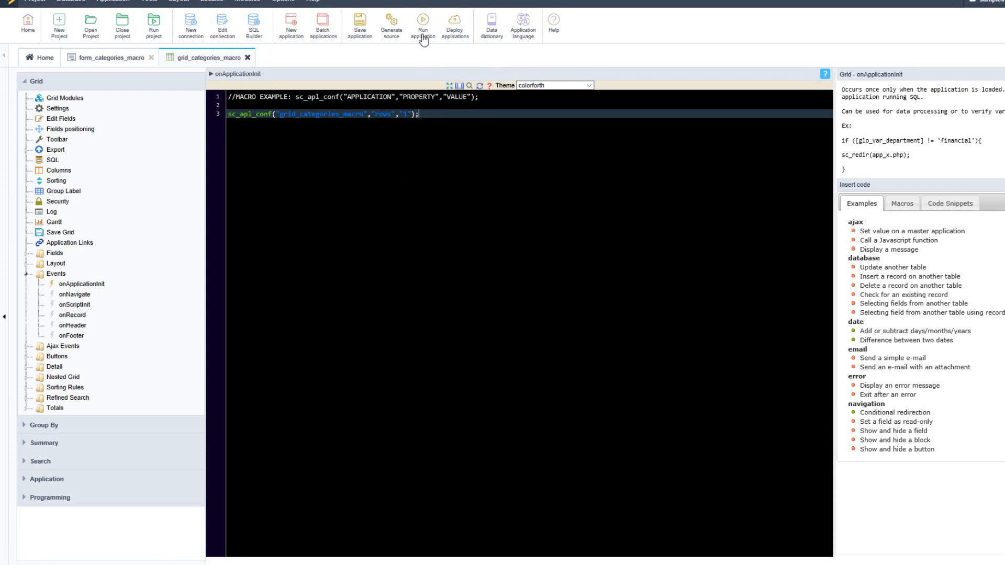
Change the grid macro to sc_apl_conf("grid_categories_macro","start","filter").
left_click(421, 26)
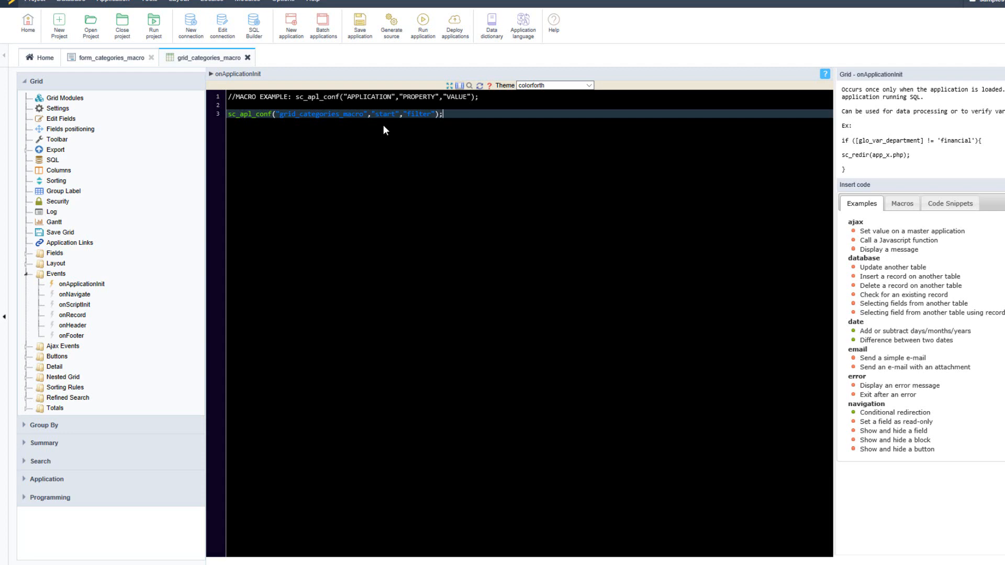
mouse_move(439, 149)
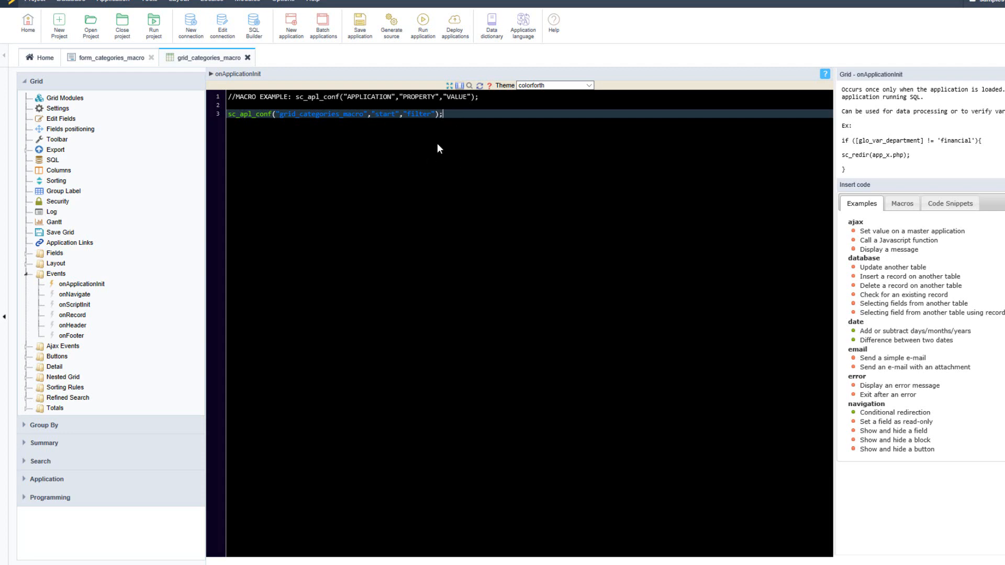